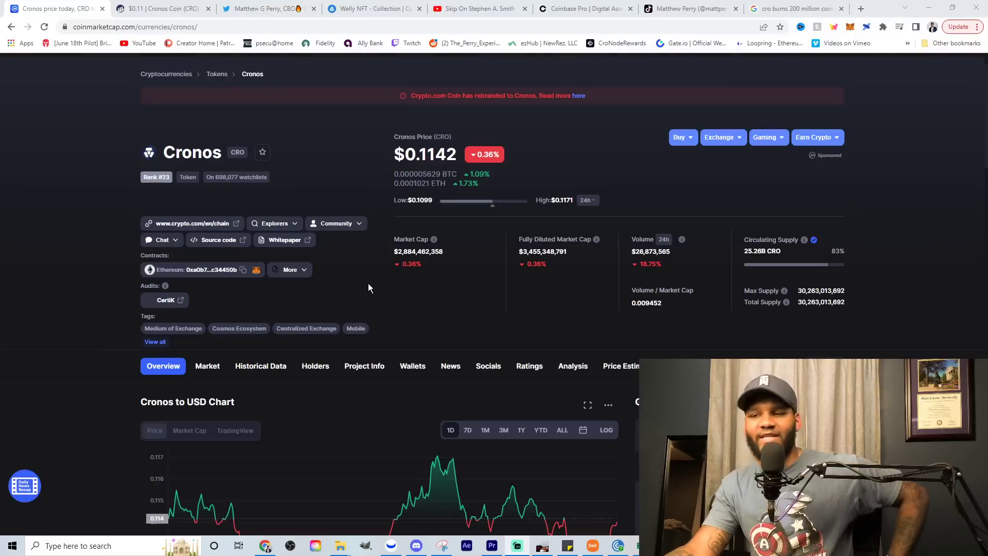
{"action": "mouse_move", "coordinate": [360, 288]}
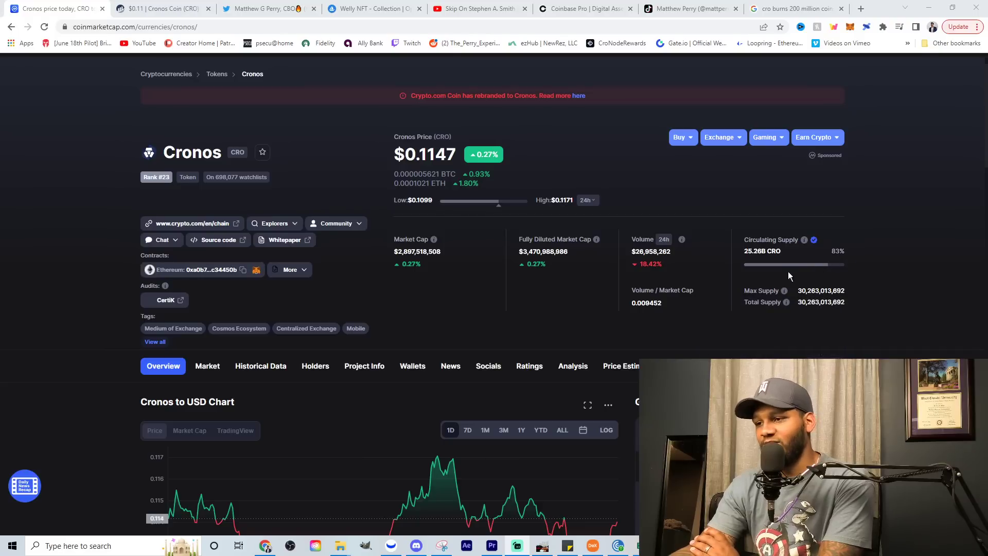
{"action": "mouse_move", "coordinate": [786, 302]}
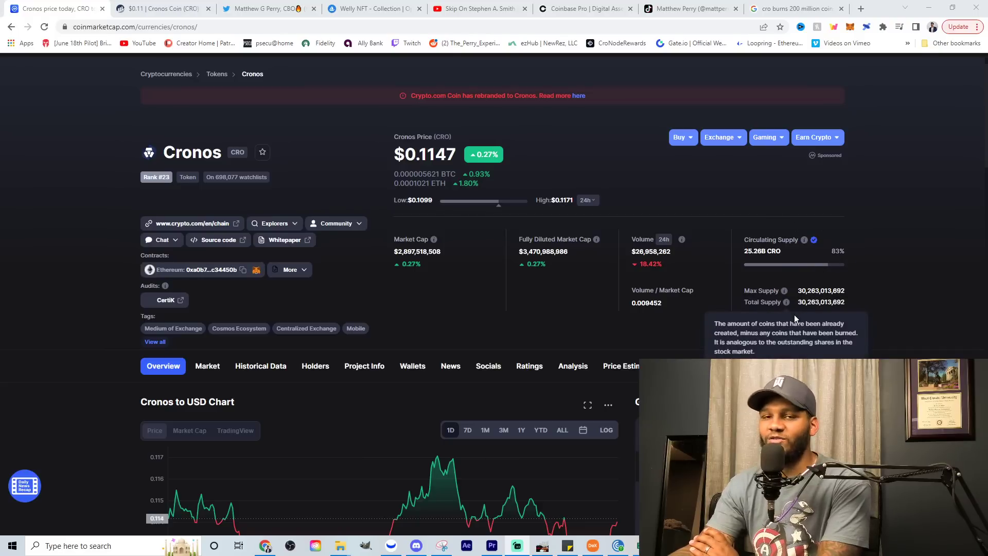
{"action": "mouse_move", "coordinate": [161, 8]}
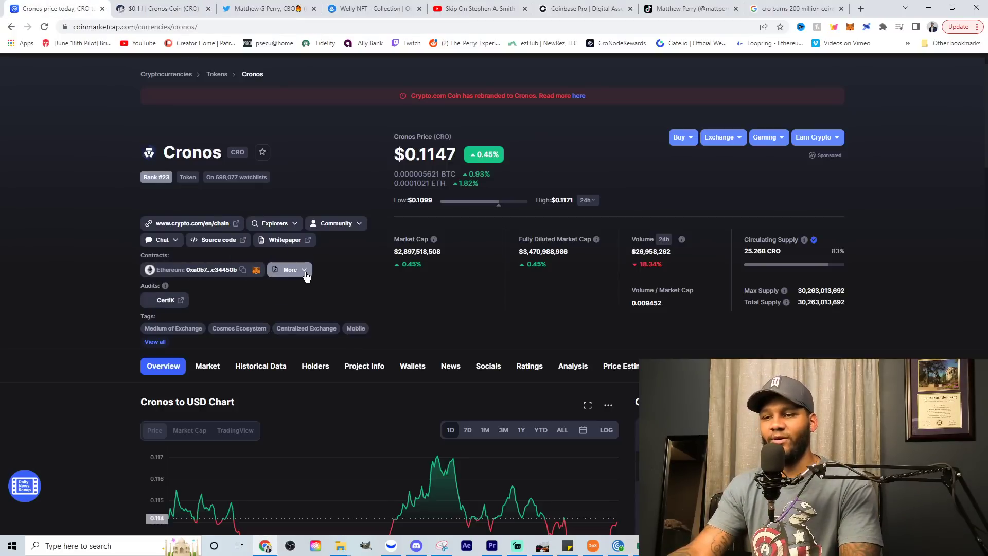
- Page back through the dead wallet's filtered CRO transfers to reach older entries
{"action": "left_click", "coordinate": [290, 268]}
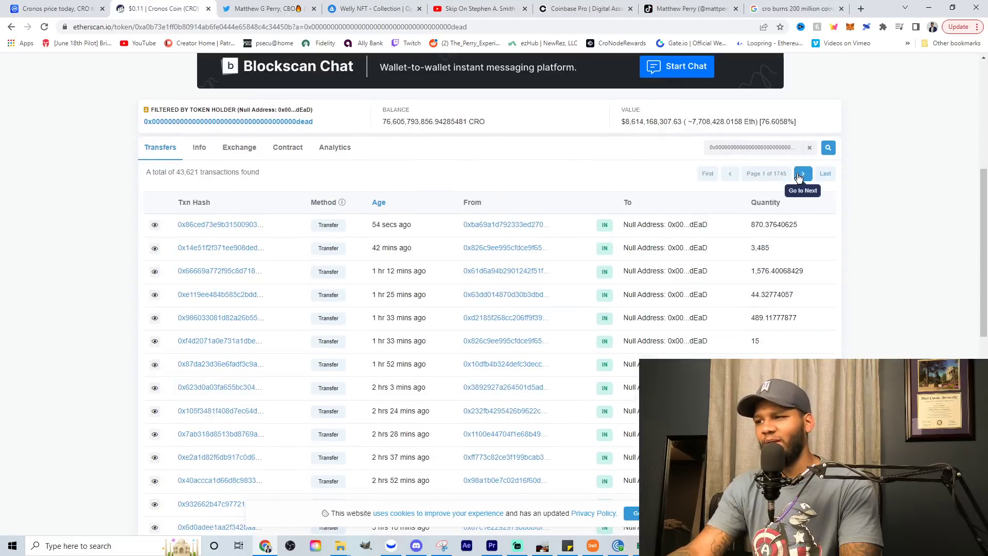
{"action": "left_click", "coordinate": [801, 173]}
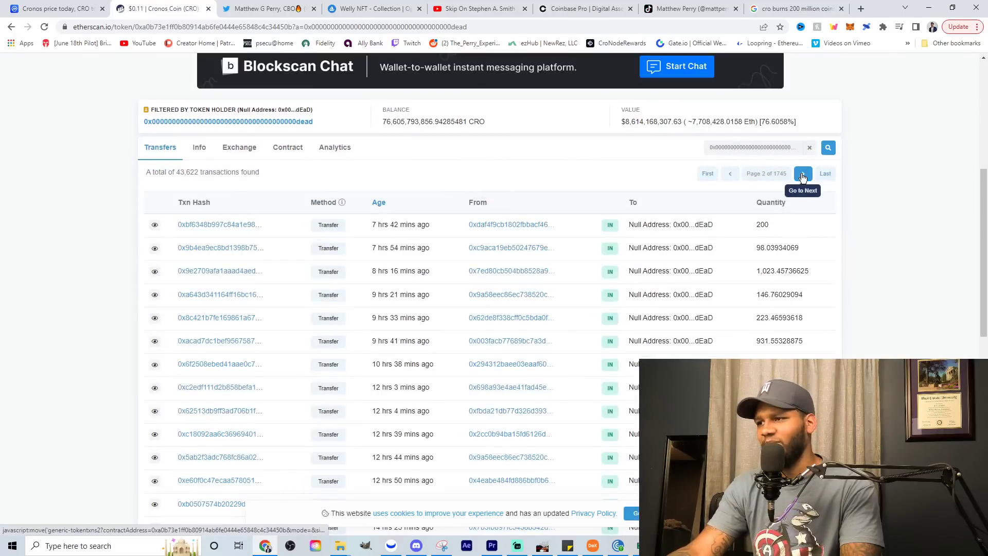
{"action": "left_click", "coordinate": [803, 173]}
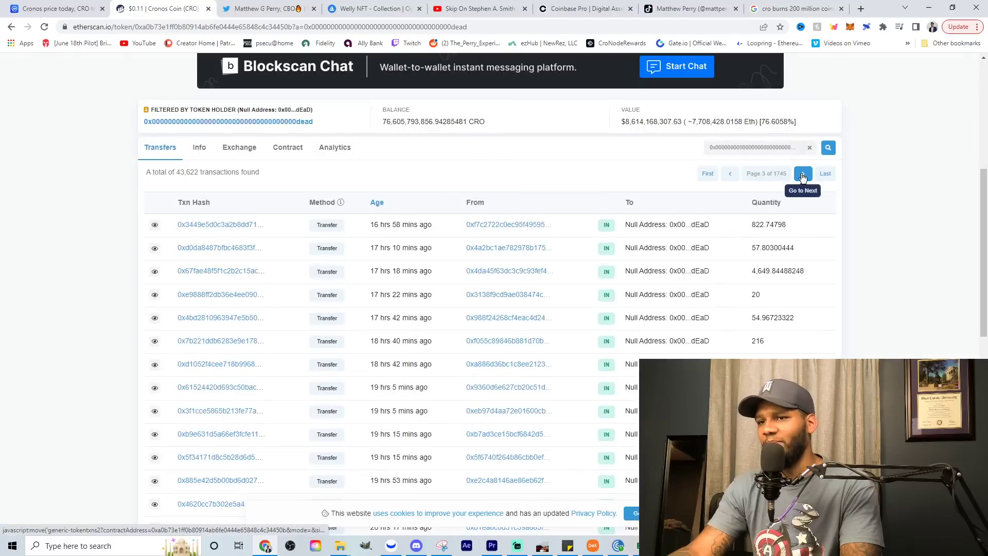
{"action": "left_click", "coordinate": [803, 173]}
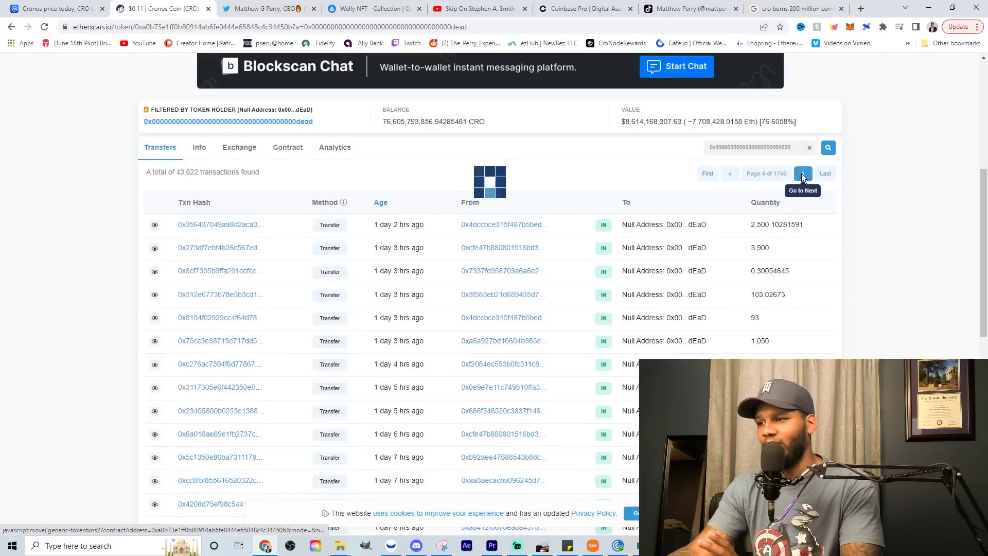
{"action": "left_click", "coordinate": [803, 173]}
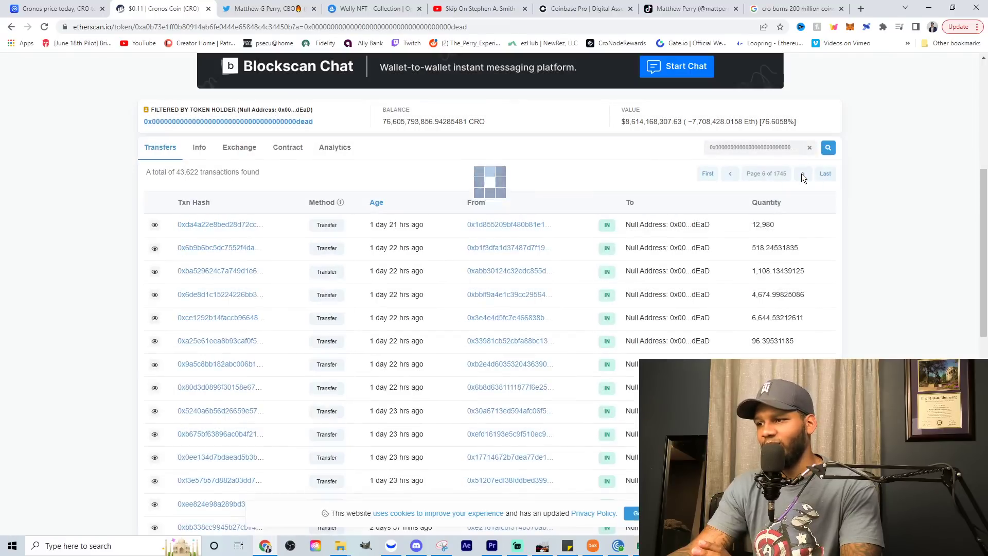
{"action": "scroll", "scroll_direction": "down", "scroll_amount": 3}
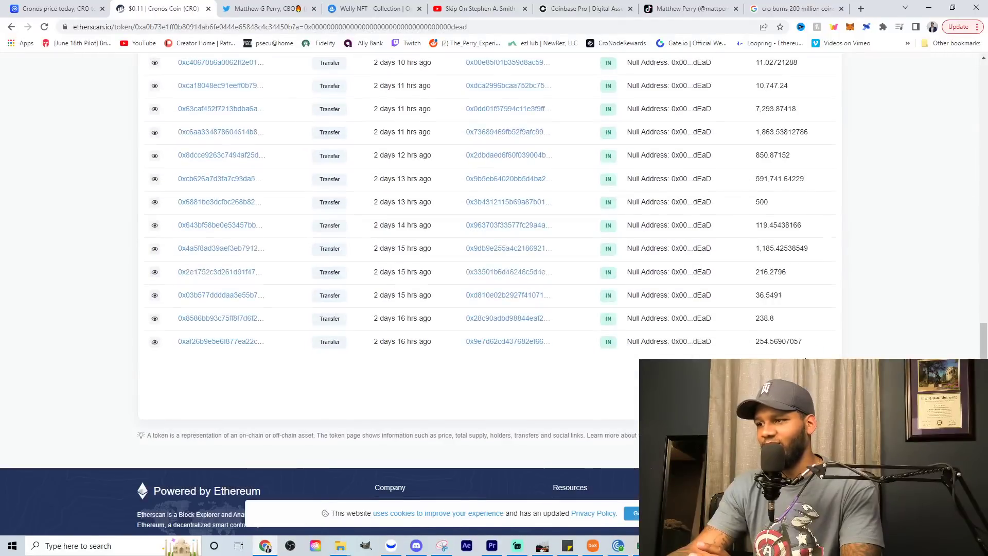
{"action": "scroll", "scroll_direction": "down", "scroll_amount": 3}
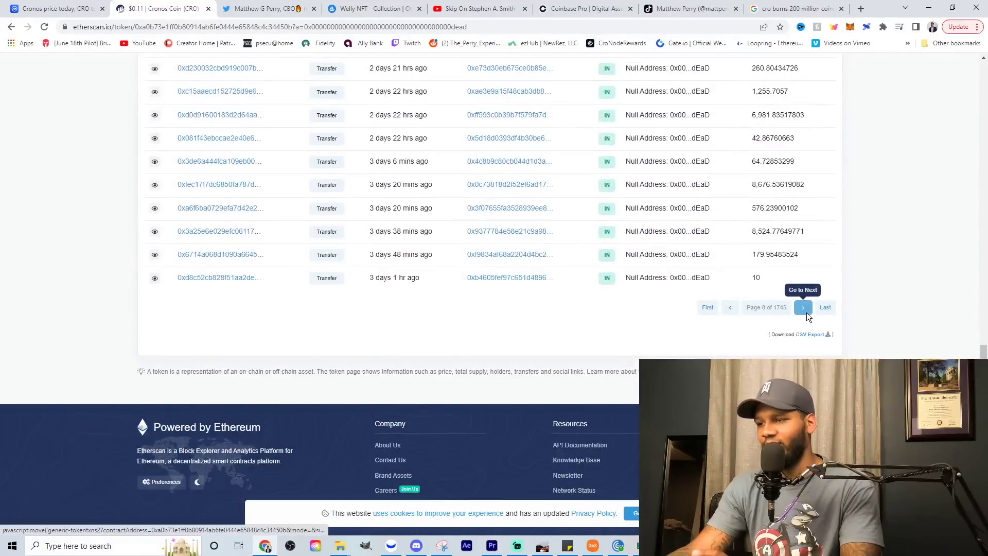
- Continue to the page listing the 200,000,000 CRO transfer from Crypto.com about four days ago
{"action": "left_click", "coordinate": [803, 307]}
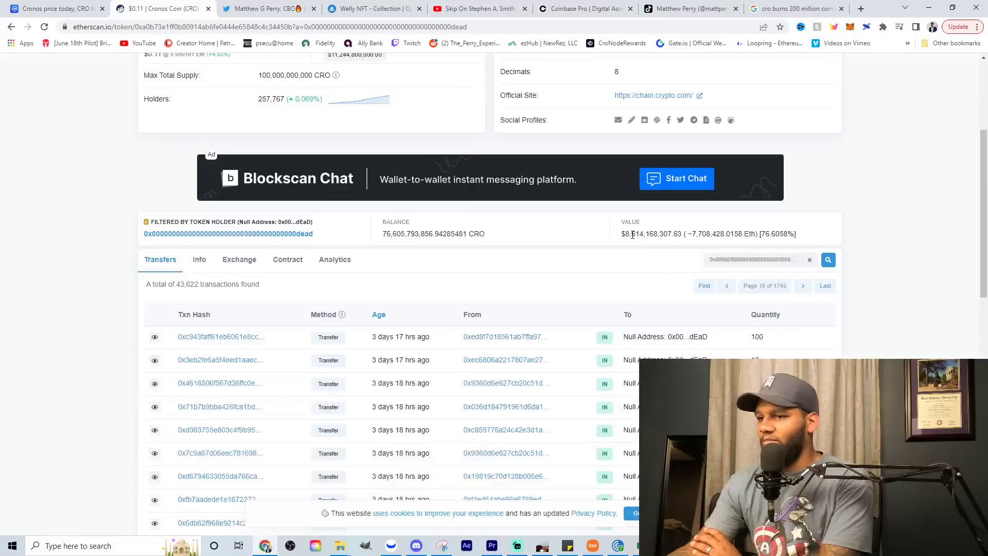
{"action": "scroll", "scroll_direction": "down", "scroll_amount": 3}
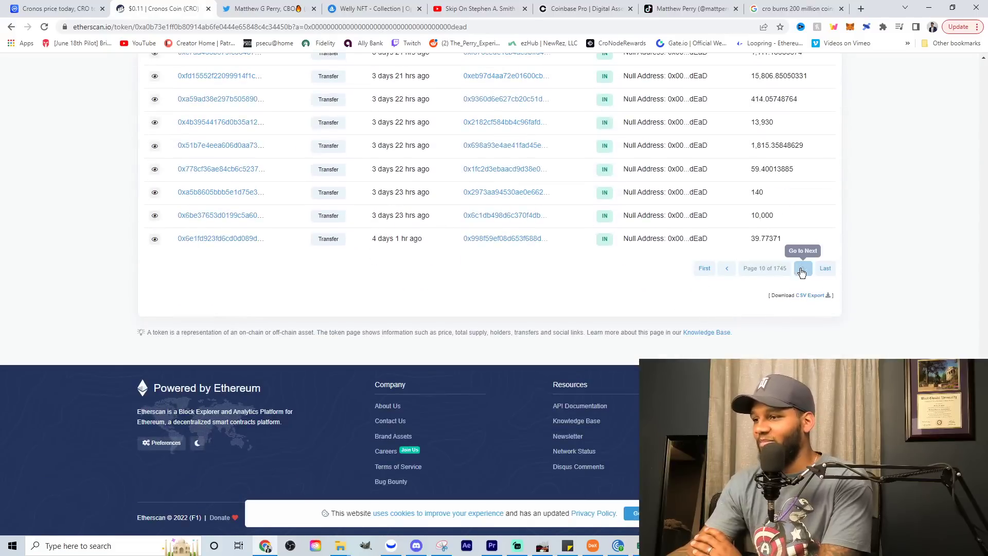
{"action": "left_click", "coordinate": [802, 268]}
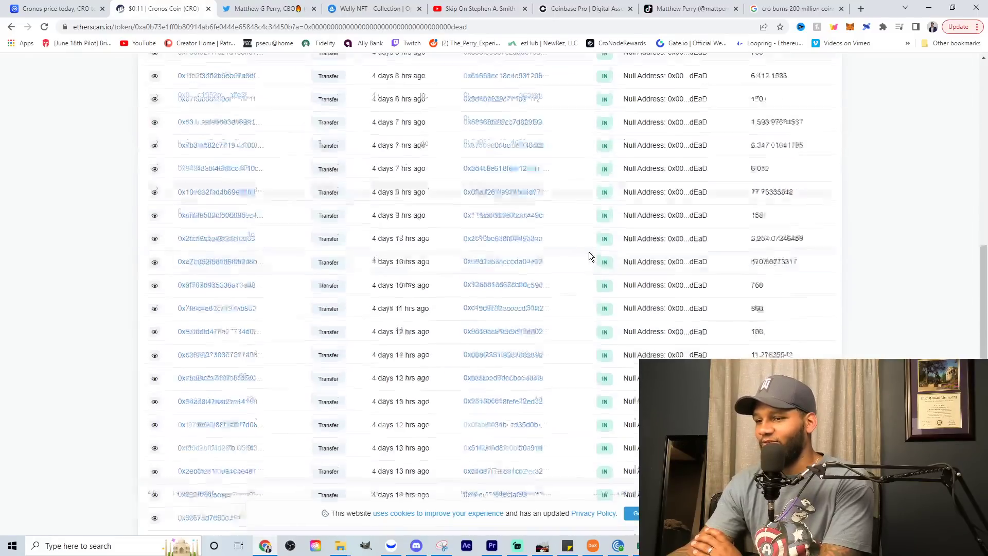
{"action": "scroll", "scroll_direction": "down", "scroll_amount": 3}
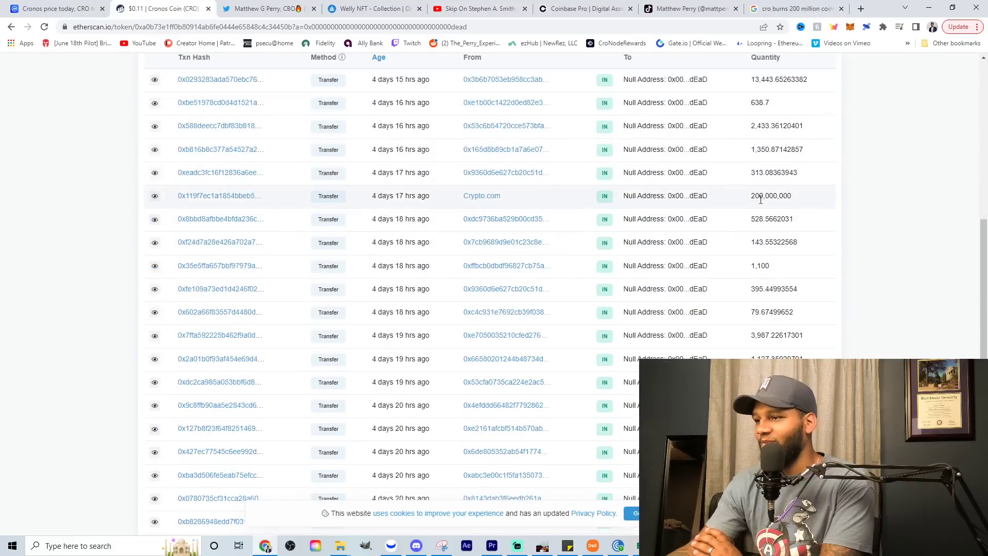
{"action": "mouse_move", "coordinate": [756, 219]}
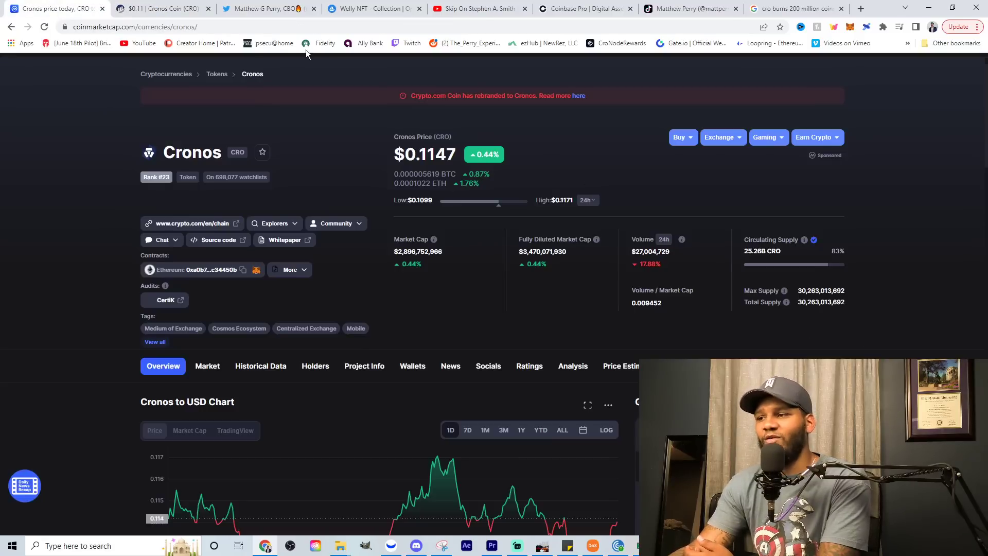
- Switch to the CoinMarketCap Cronos price page to review it
{"action": "left_click", "coordinate": [161, 9]}
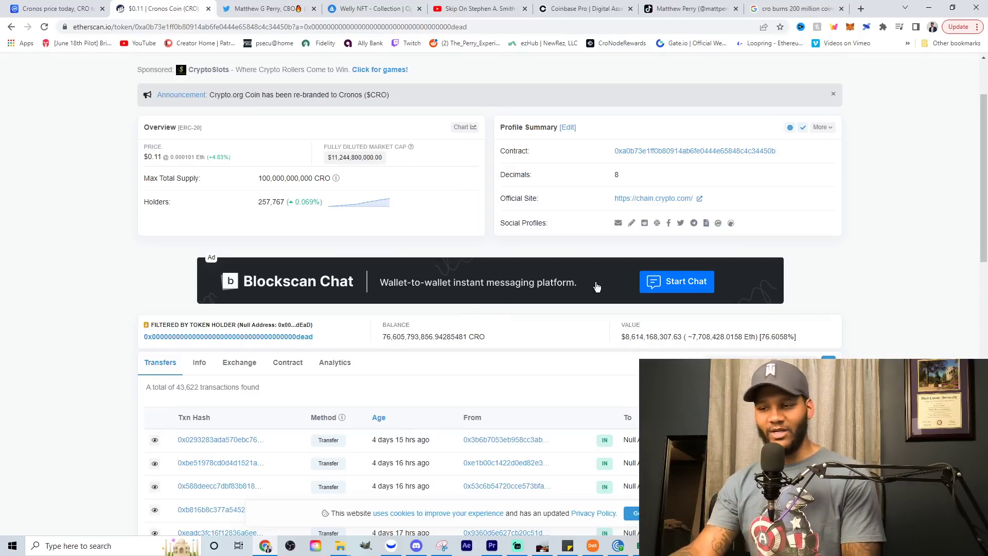
- Return to the CoinMarketCap Cronos page showing CRO at $0.115, market cap about $2.91 billion
{"action": "left_click", "coordinate": [53, 9]}
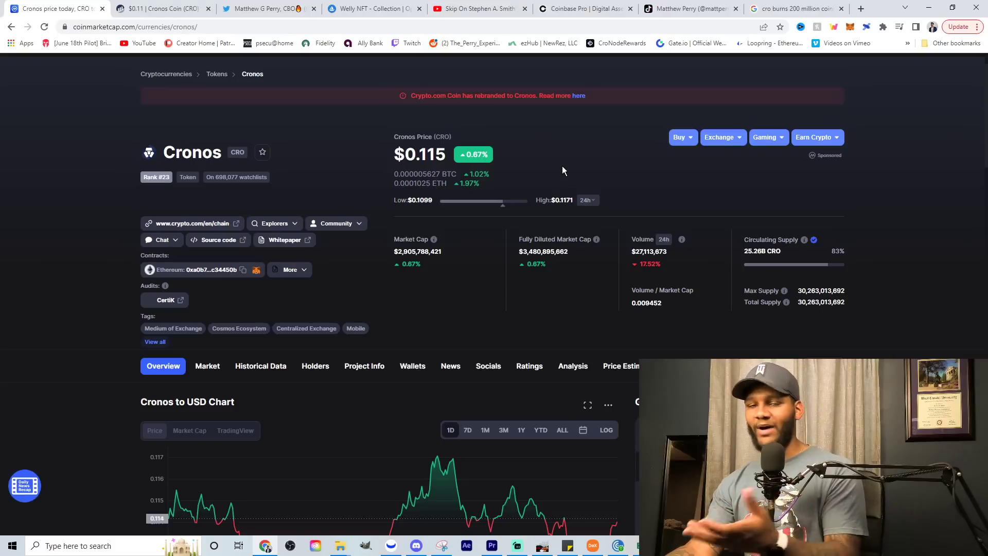
{"action": "mouse_move", "coordinate": [560, 173]}
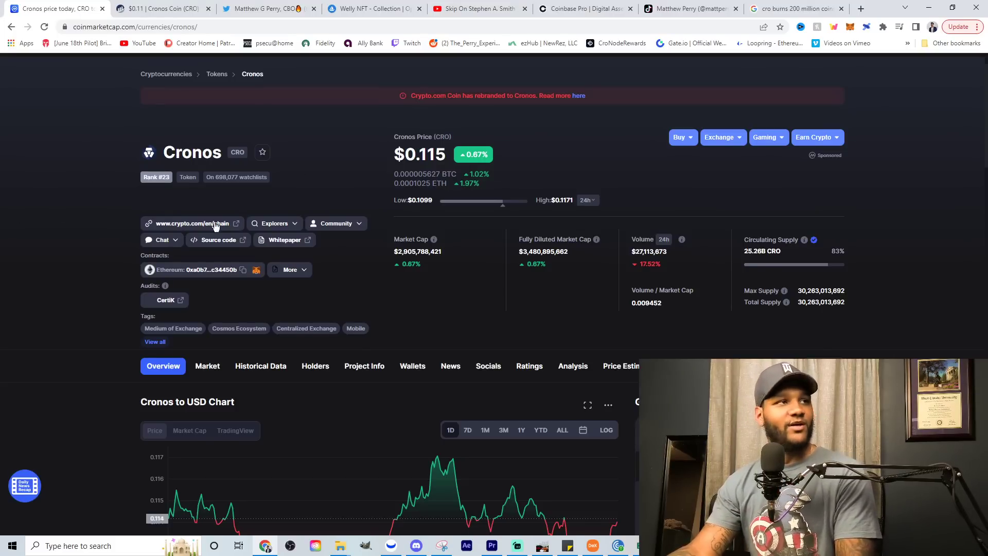
{"action": "mouse_move", "coordinate": [133, 188]}
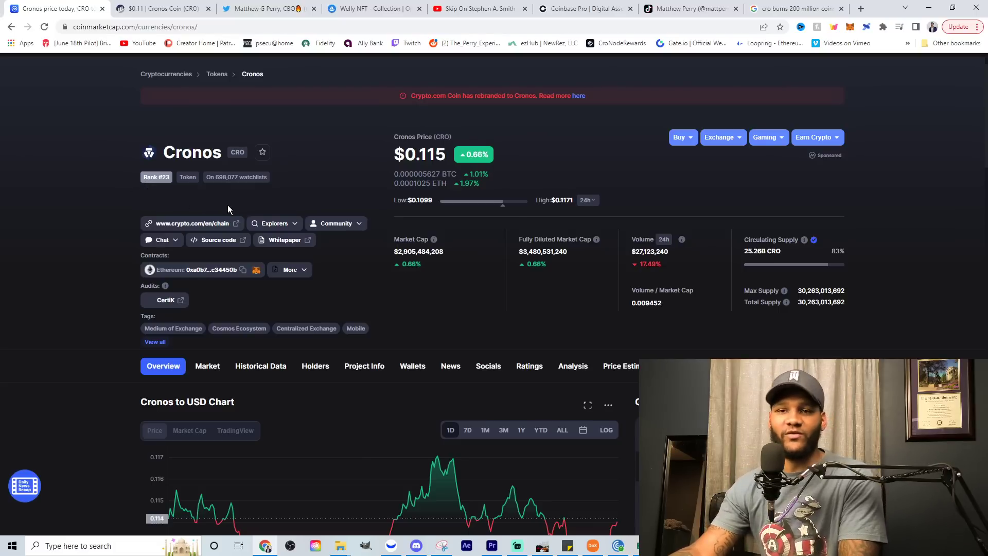
{"action": "mouse_move", "coordinate": [243, 209]}
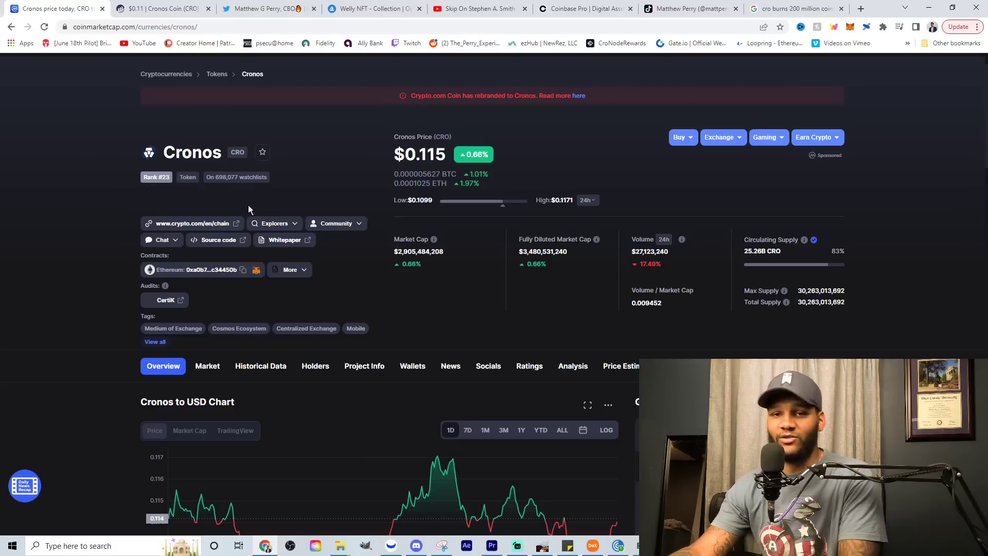